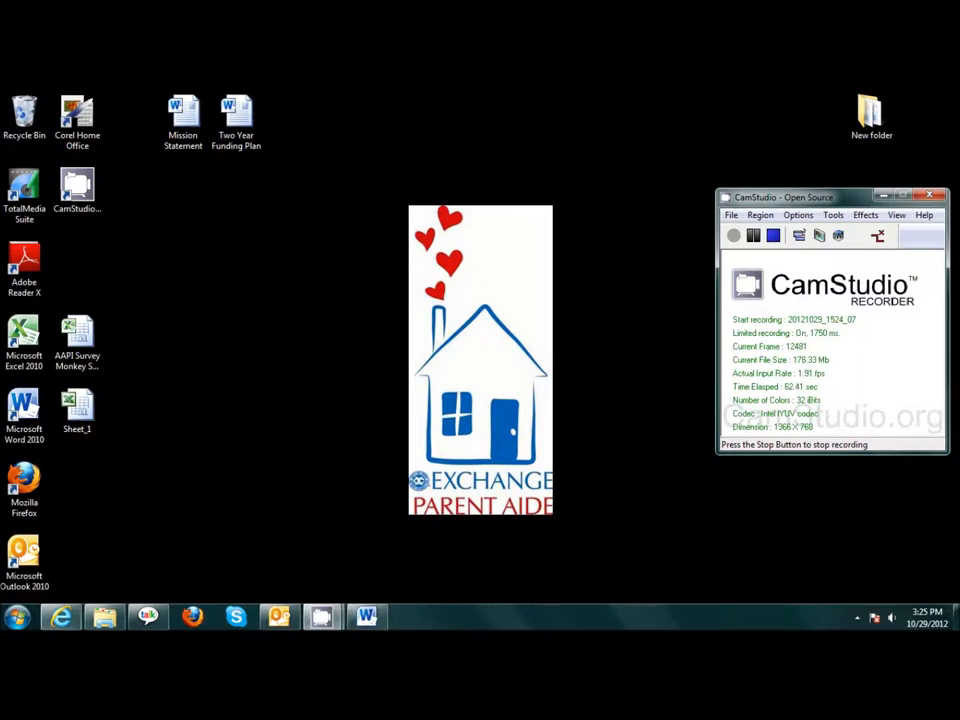
- Bring up the Start menu over the desktop
click(16, 616)
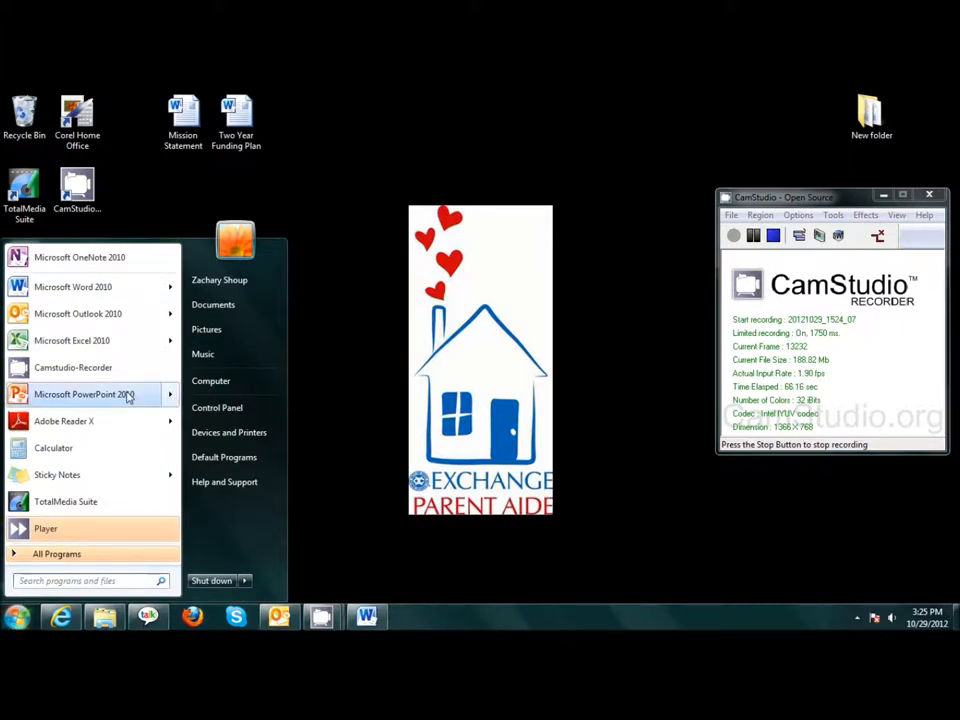
mouse_move(212, 380)
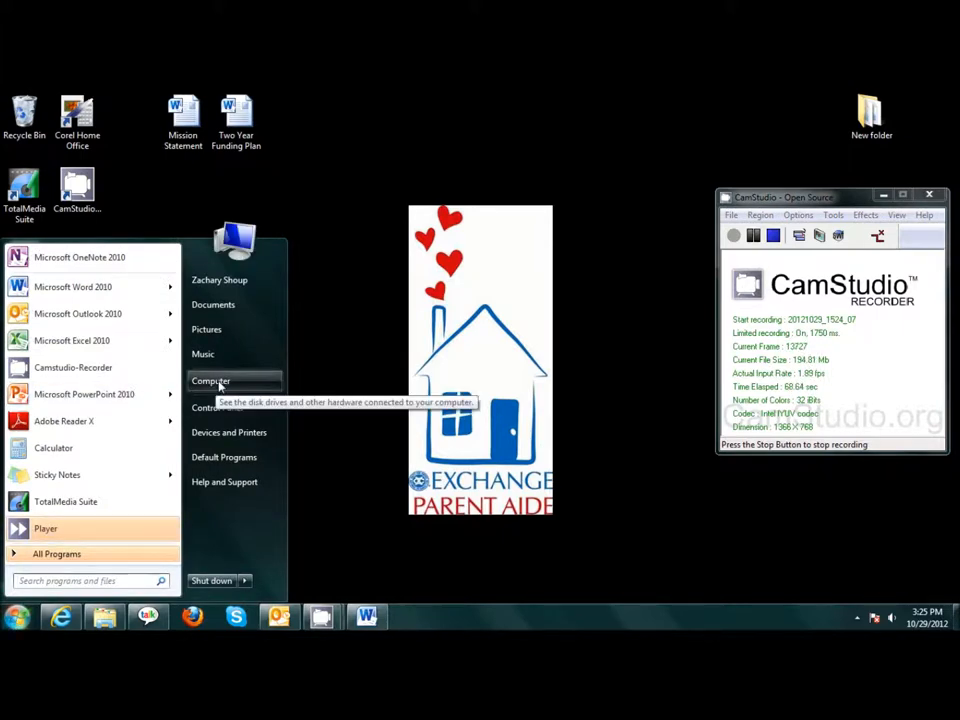
- Show the Computer overview of drives to reach DVD RW Drive (F:)
click(210, 380)
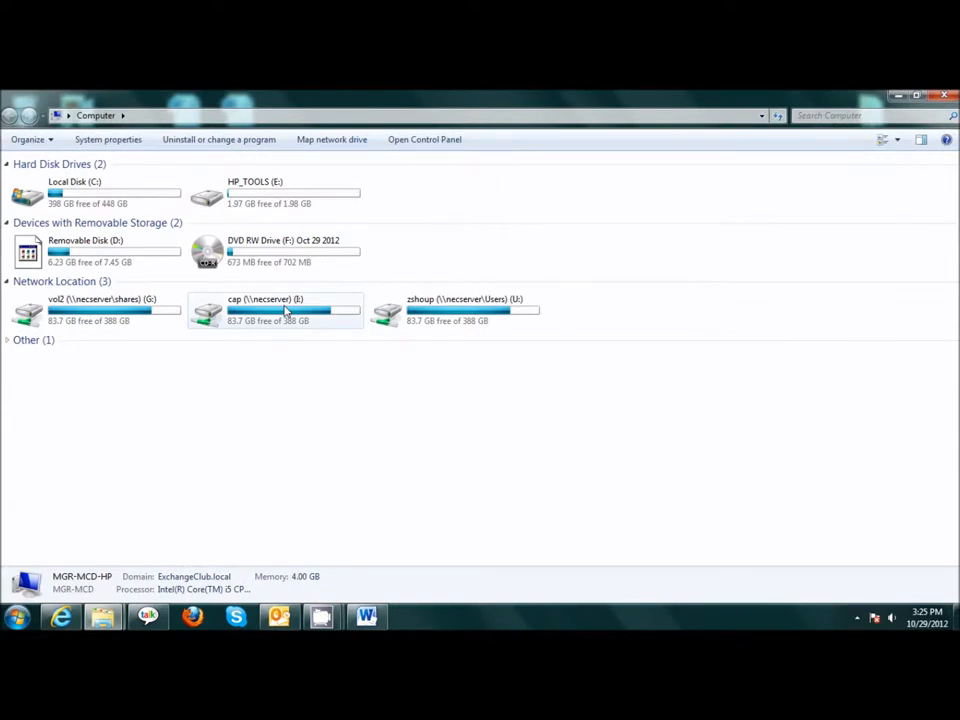
mouse_move(262, 258)
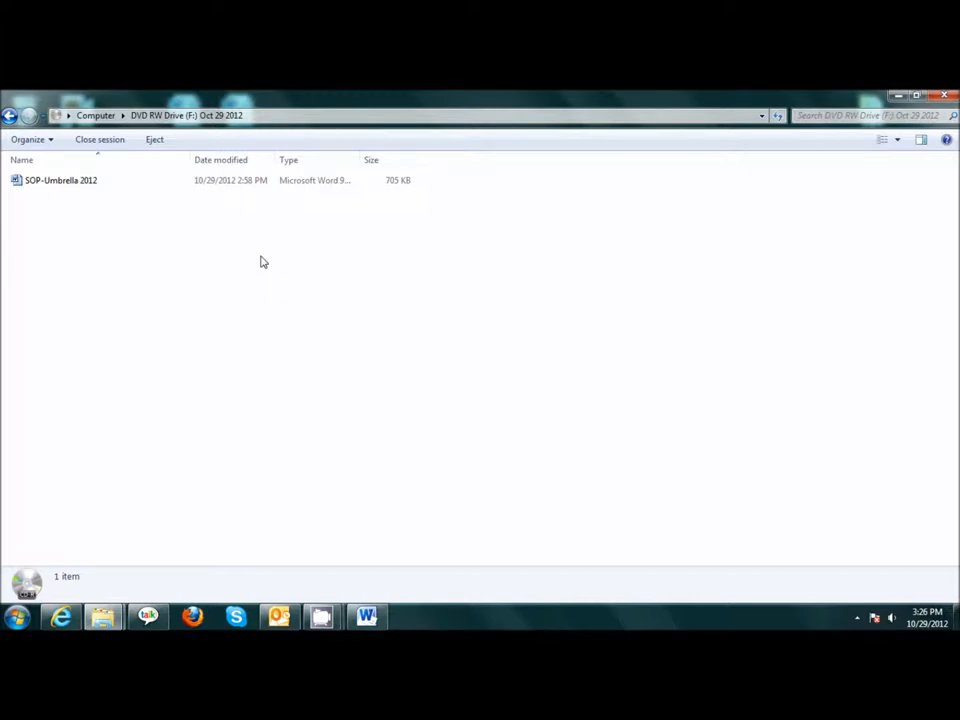
mouse_move(36, 236)
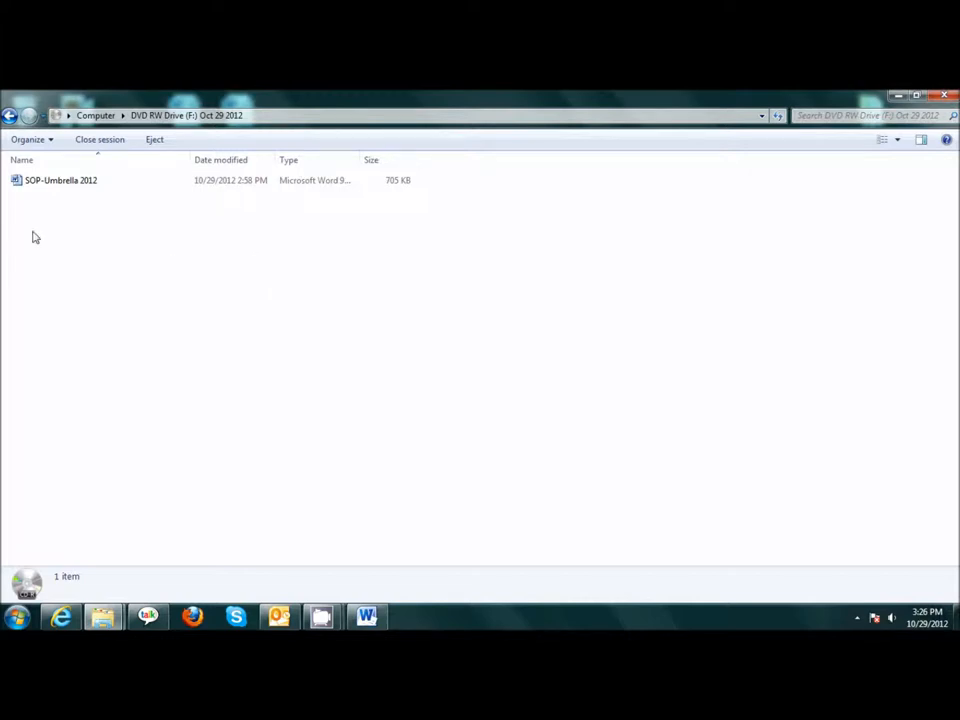
mouse_move(16, 216)
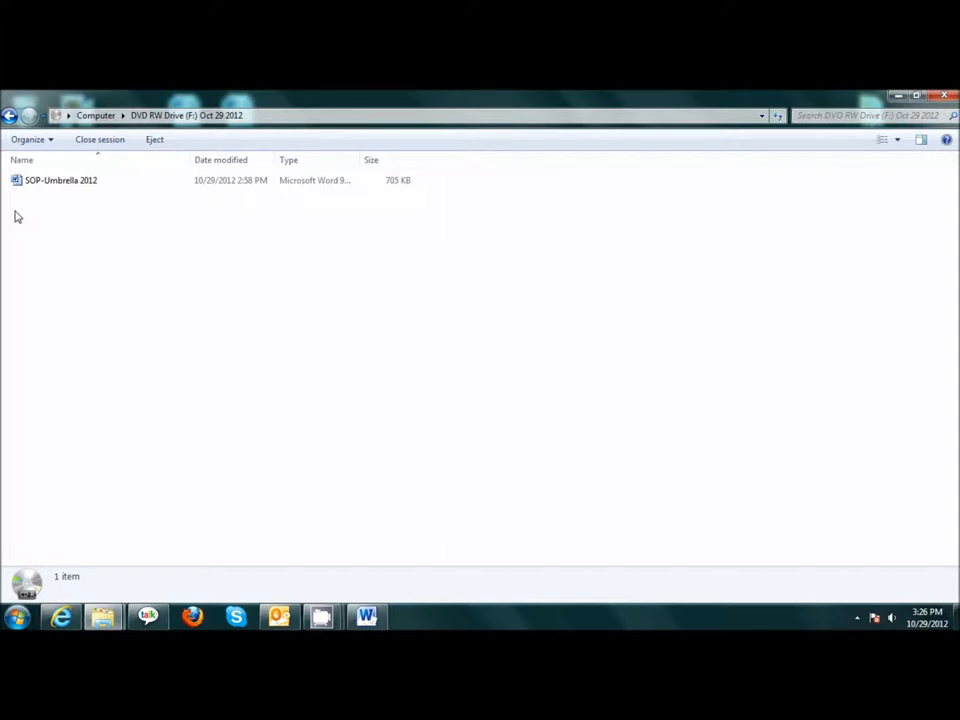
- Create a new folder on the DVD and name it Standard 1
right_click(16, 216)
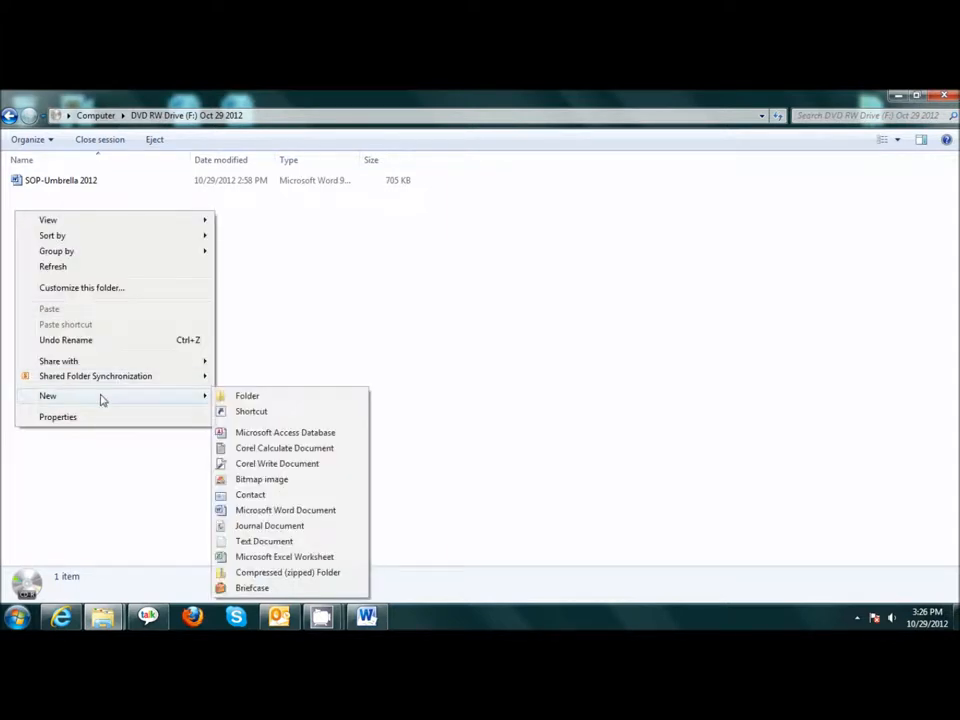
mouse_move(188, 396)
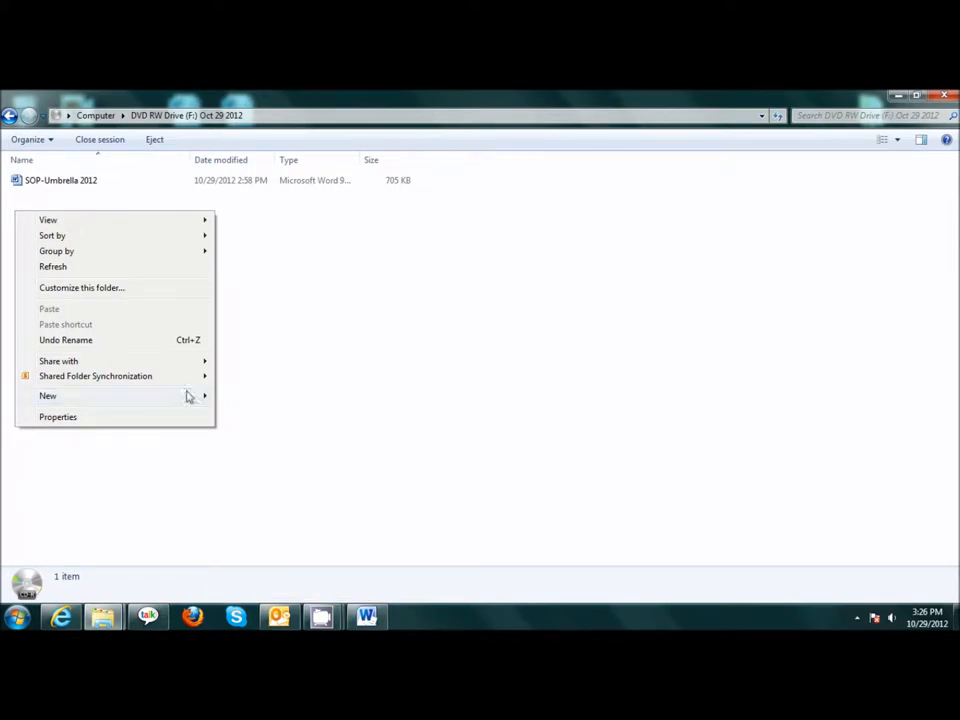
click(48, 396)
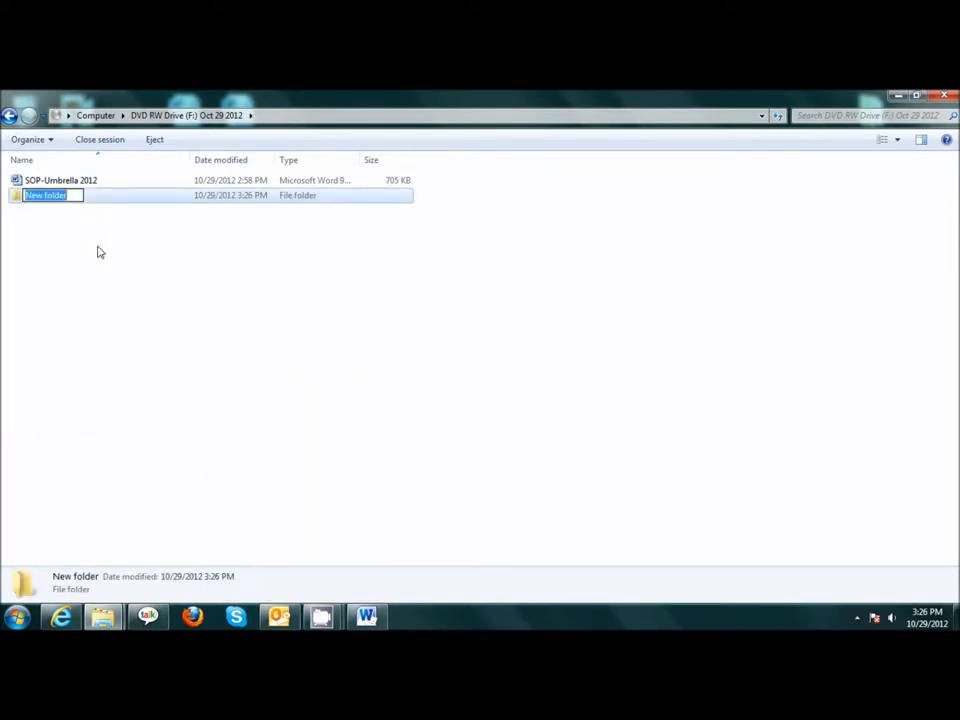
mouse_move(98, 244)
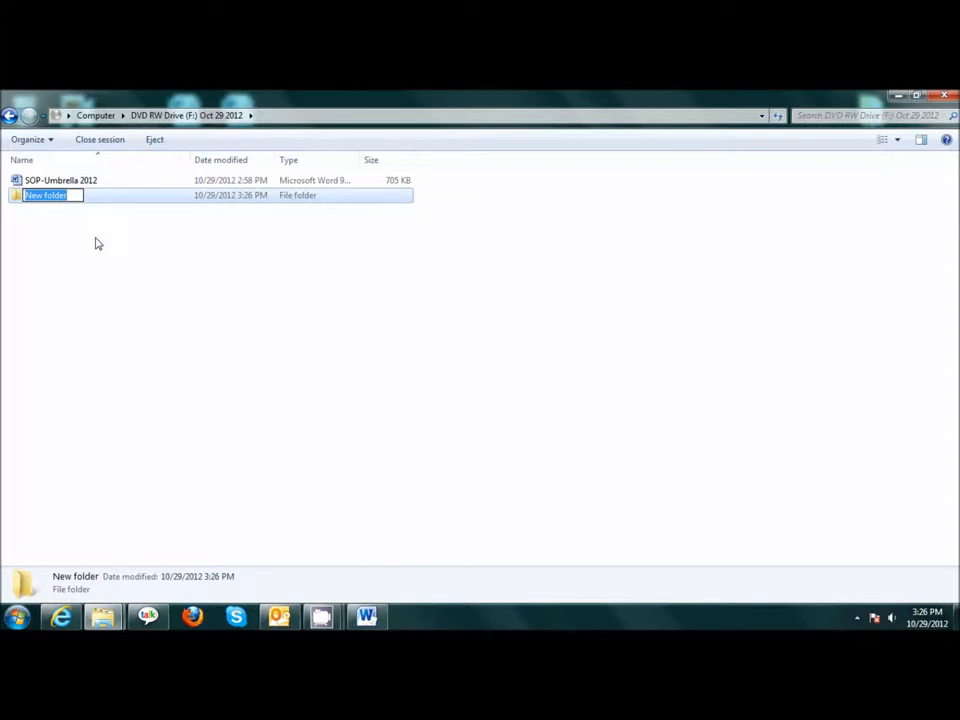
text(S)
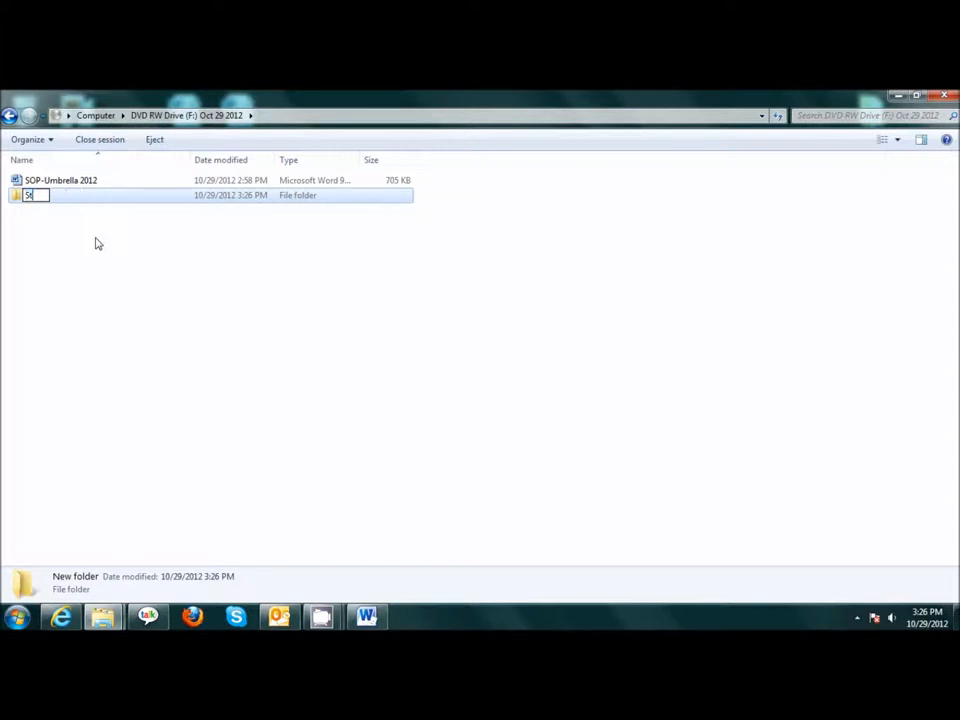
text(Standard 1)
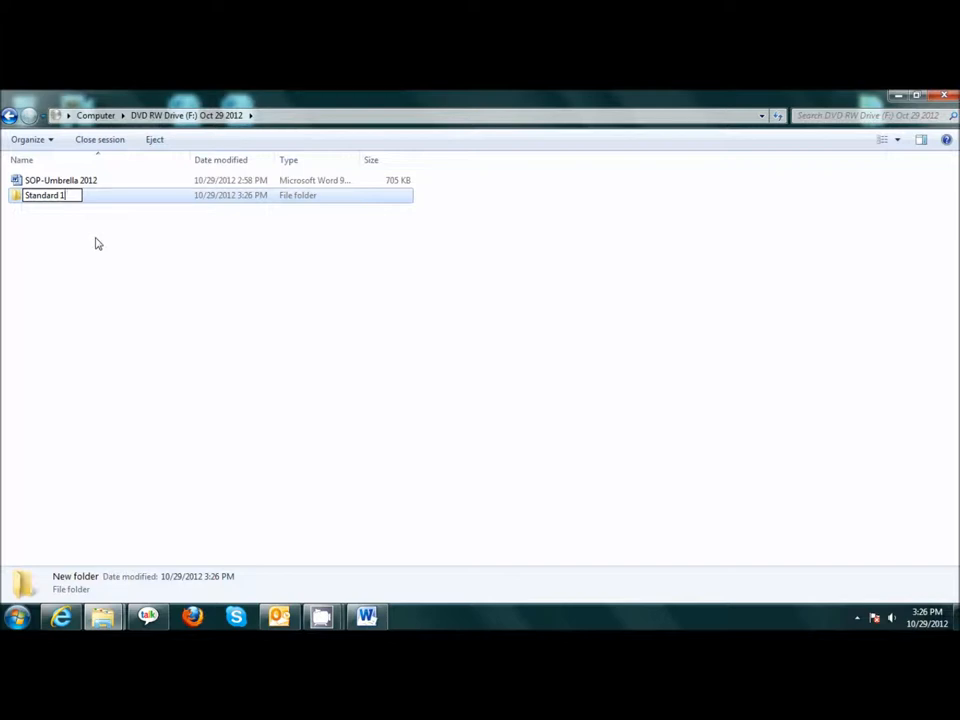
mouse_move(96, 238)
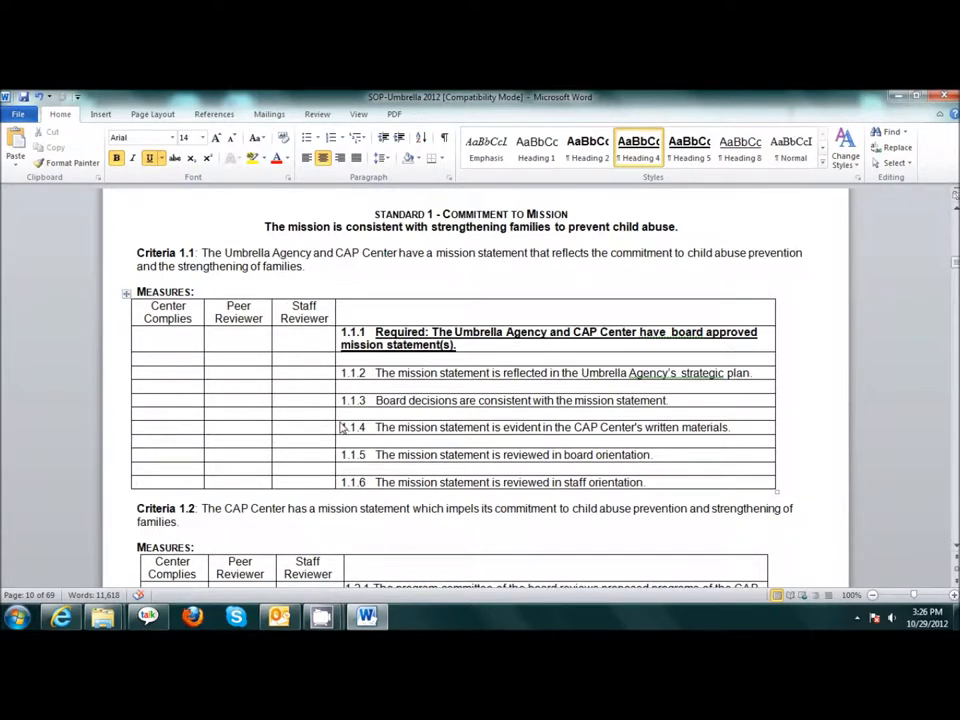
- Scroll the SOP-Umbrella 2012 checklist to the Standard 1 required documentation list
scroll(down, 3)
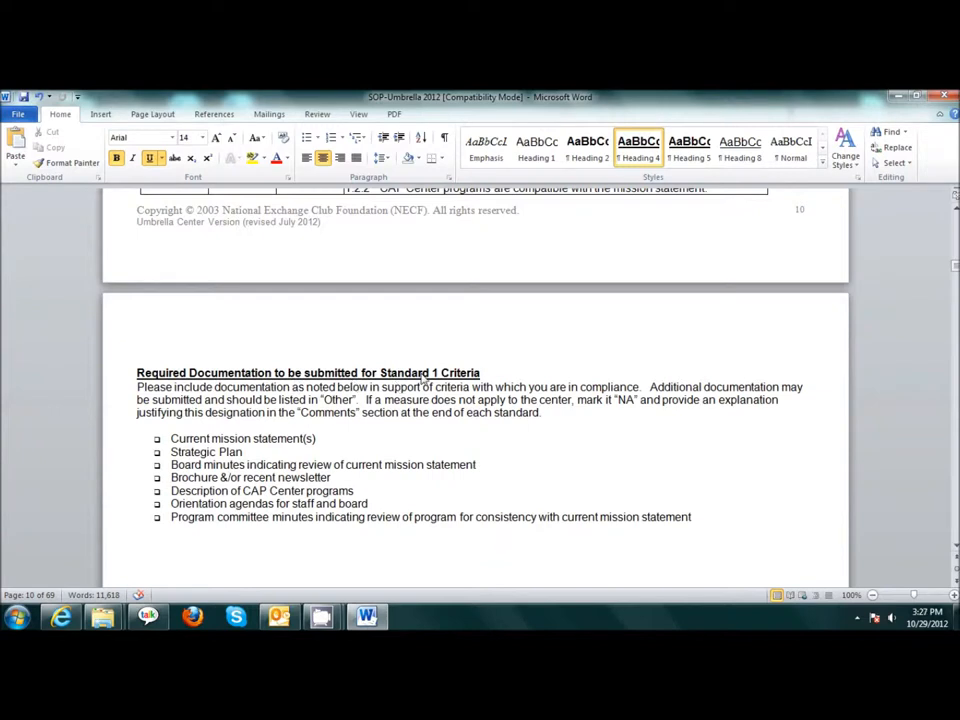
mouse_move(320, 444)
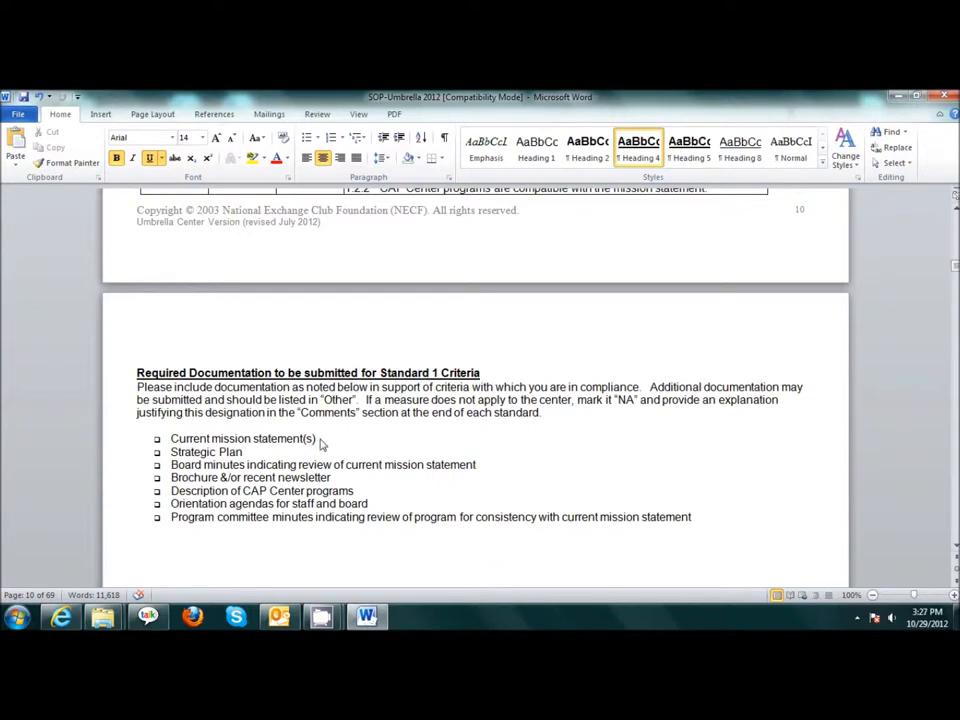
mouse_move(228, 452)
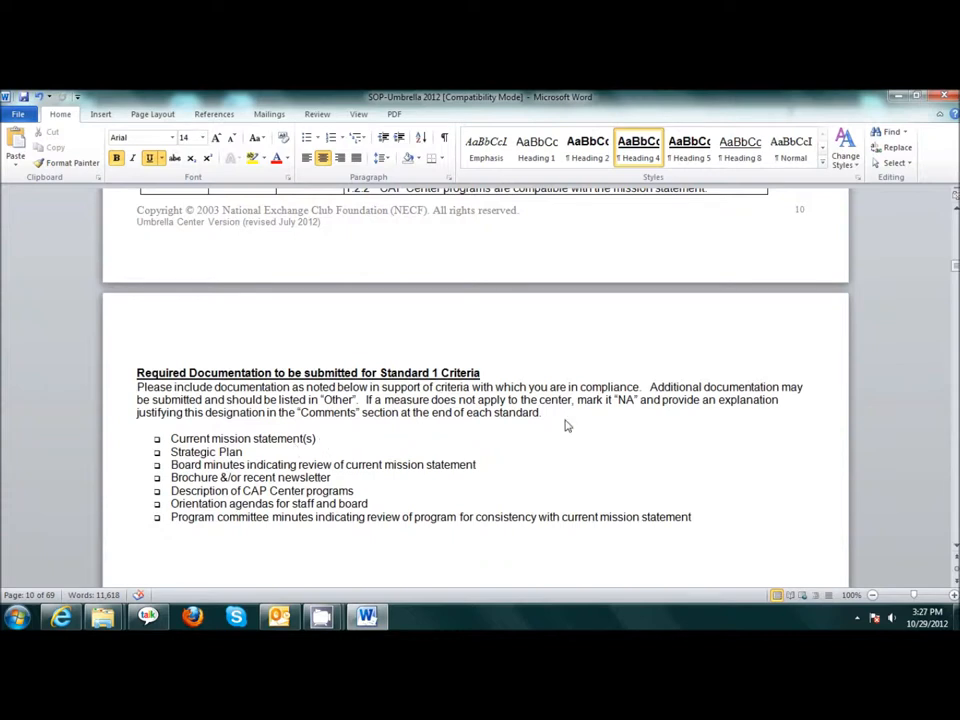
mouse_move(678, 442)
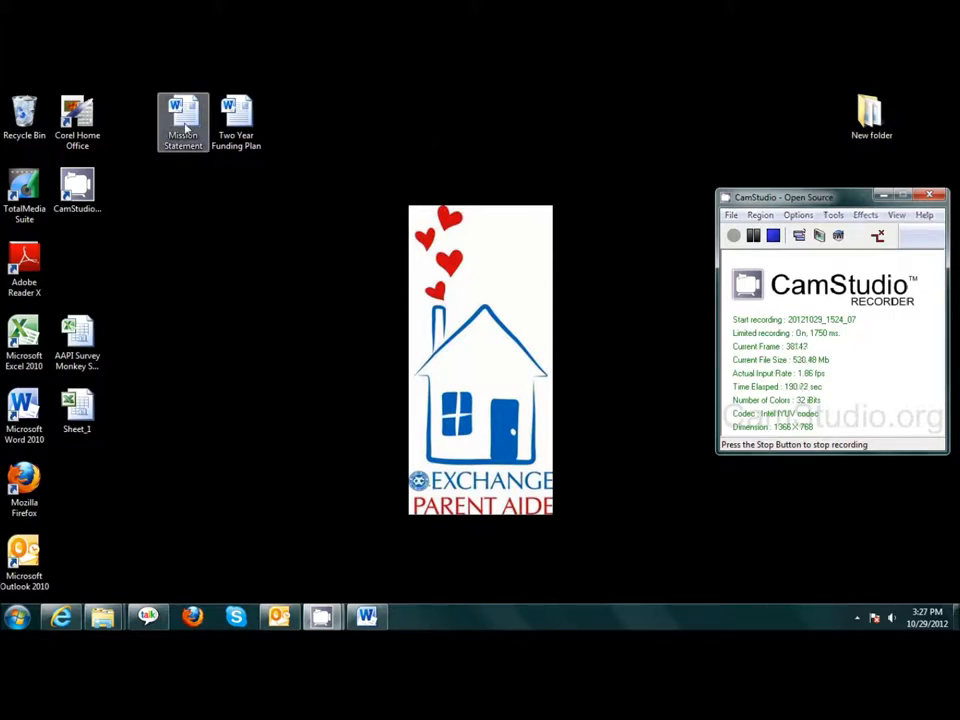
- Open the Mission Statement document from the desktop in Word
double_click(184, 120)
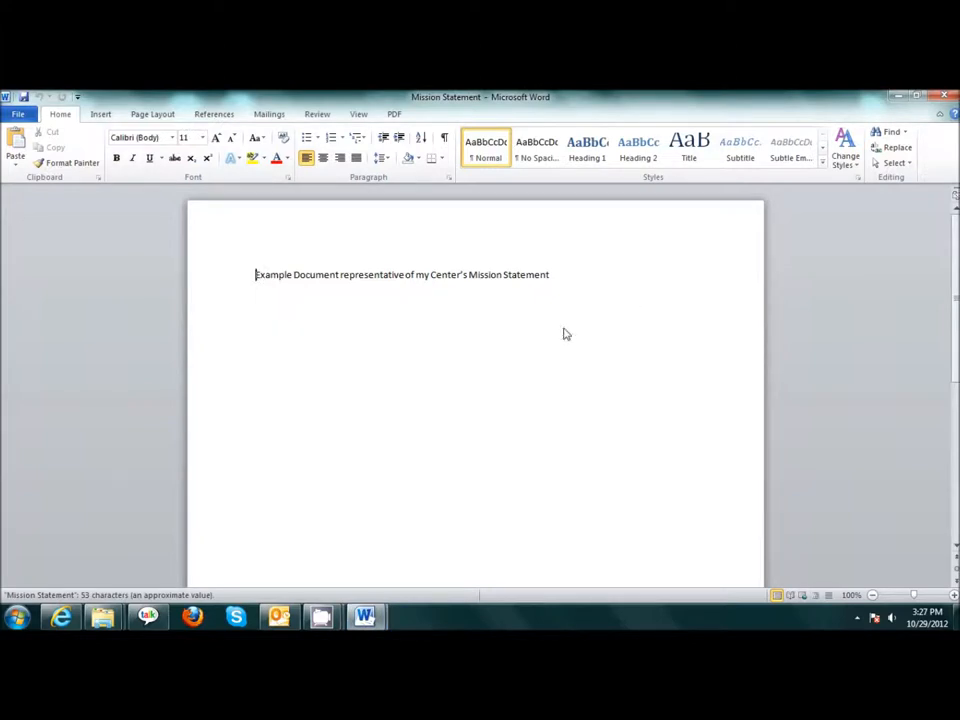
mouse_move(562, 316)
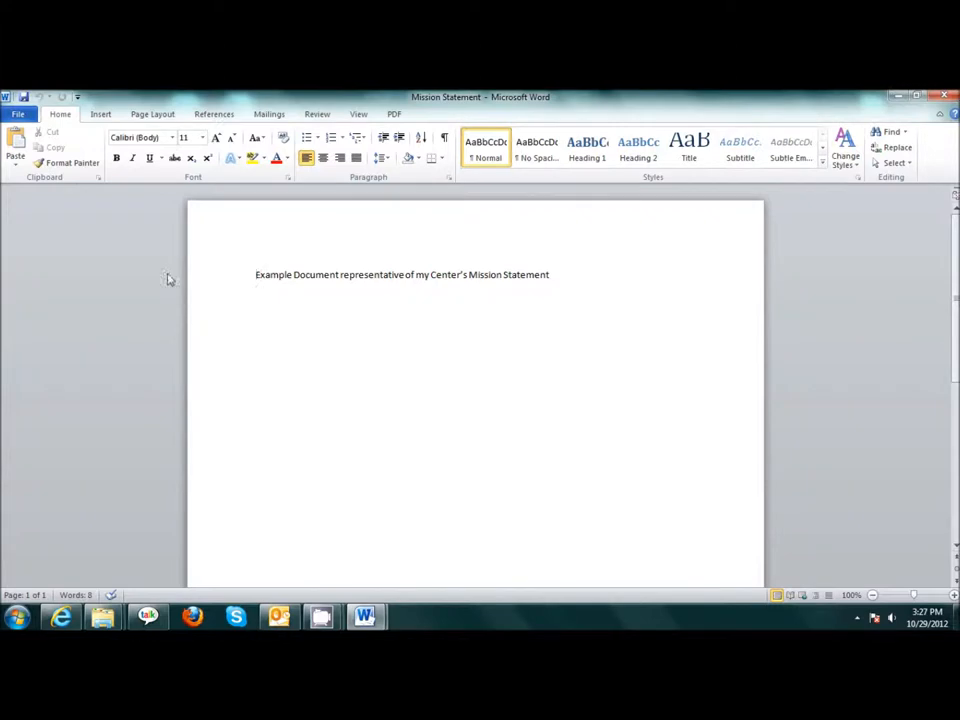
- Save Mission Statement as a Word document into the DVD's Standard 1 folder
click(18, 114)
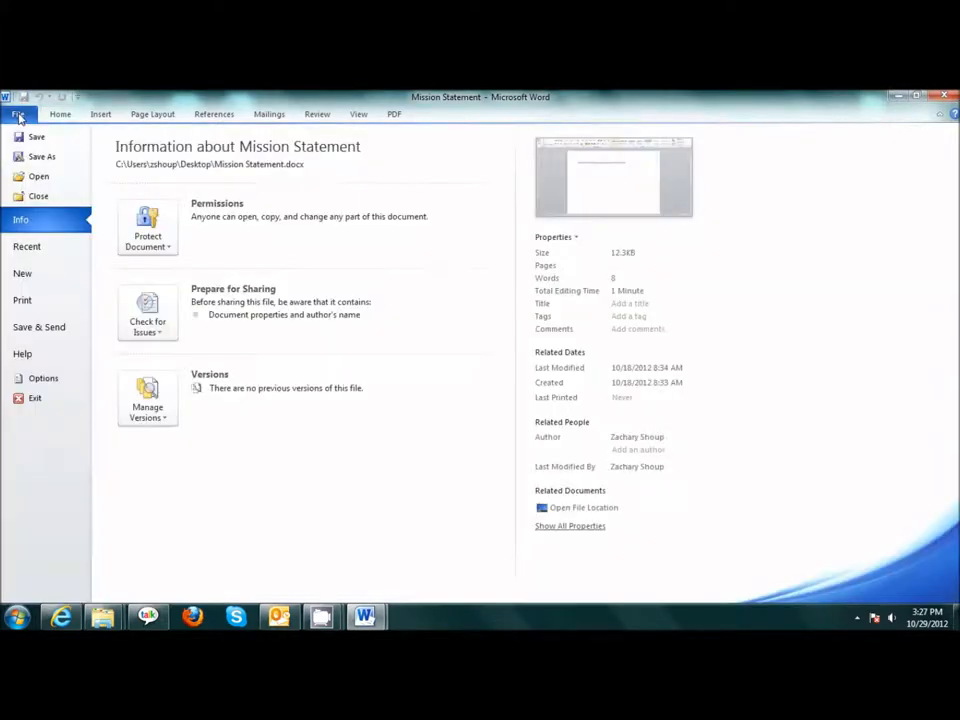
mouse_move(42, 156)
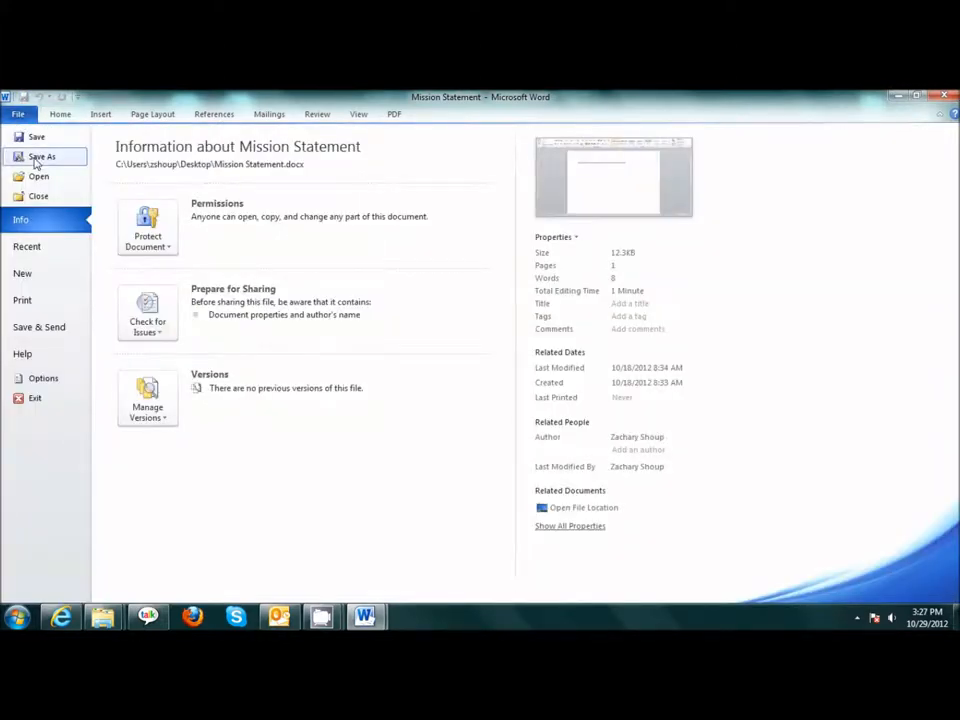
click(42, 156)
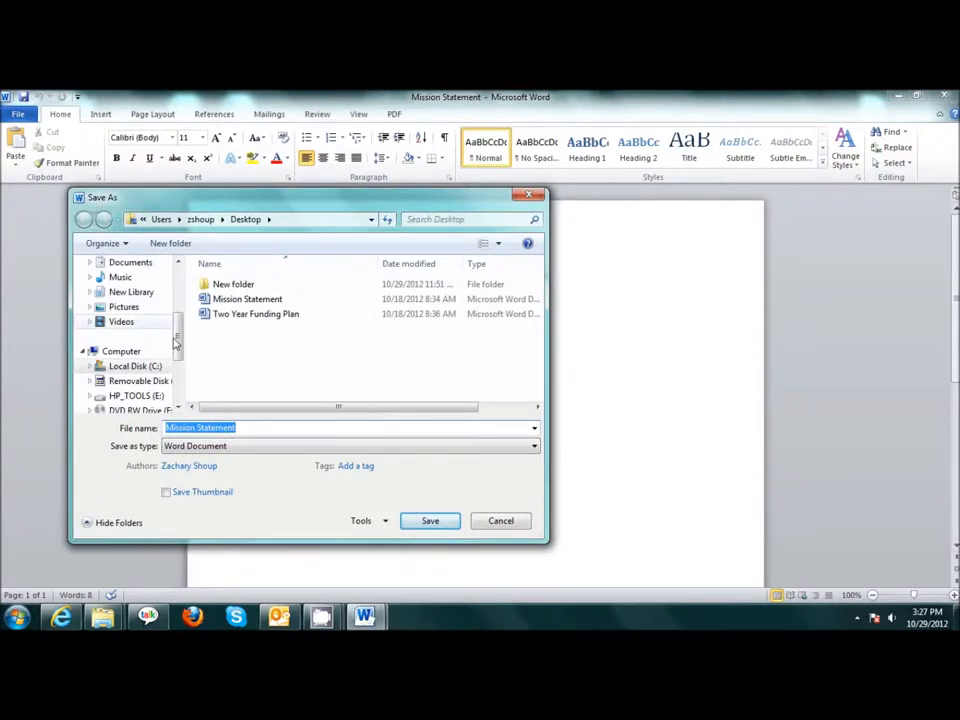
scroll(down, 3)
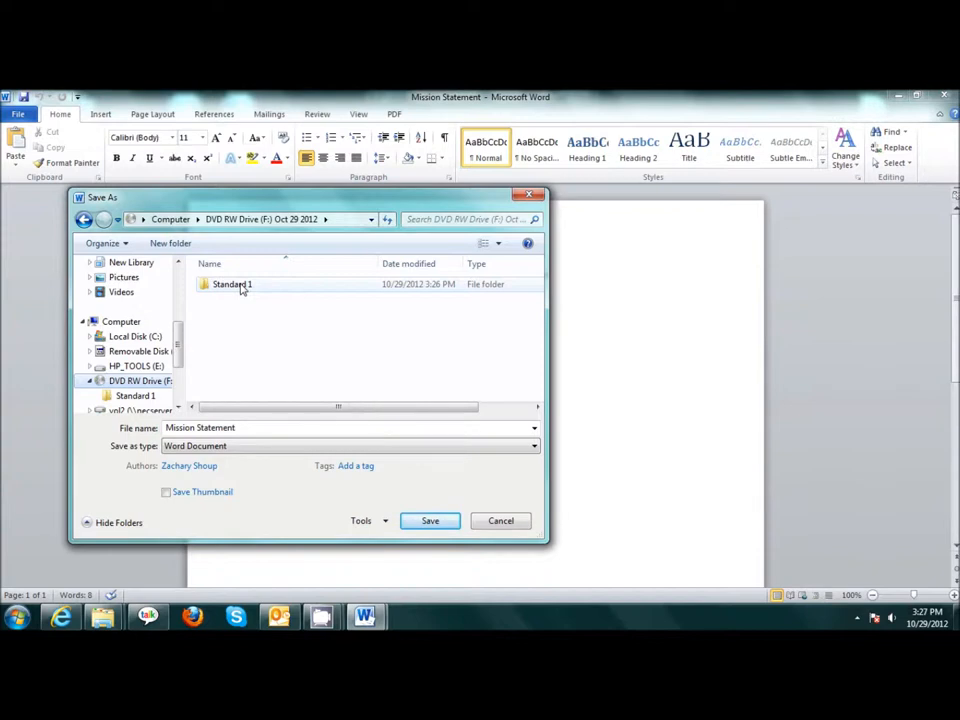
double_click(232, 284)
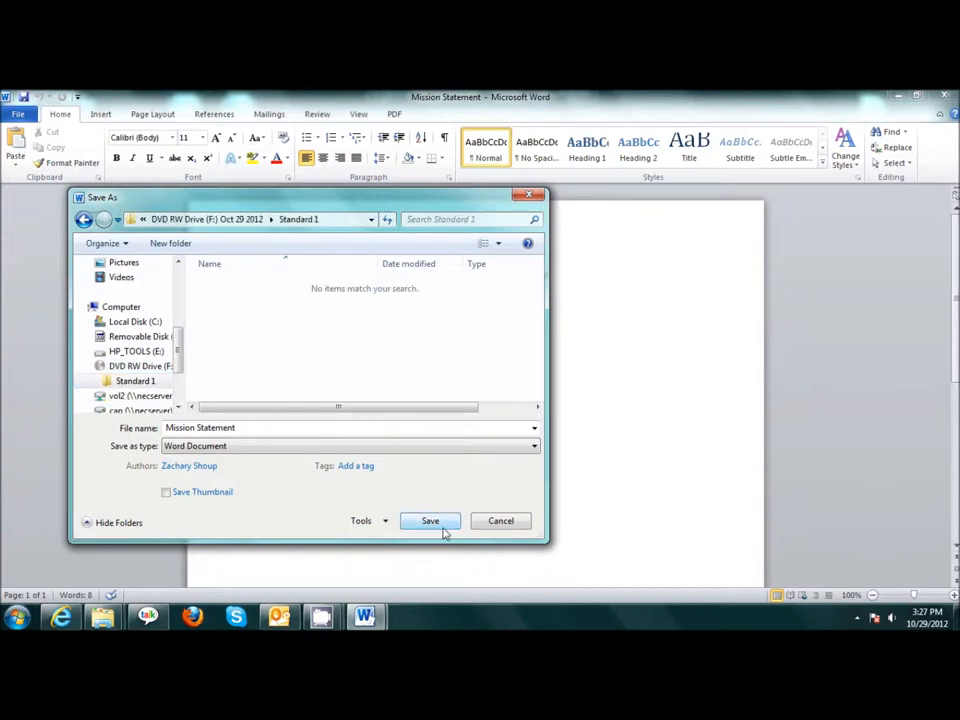
click(430, 520)
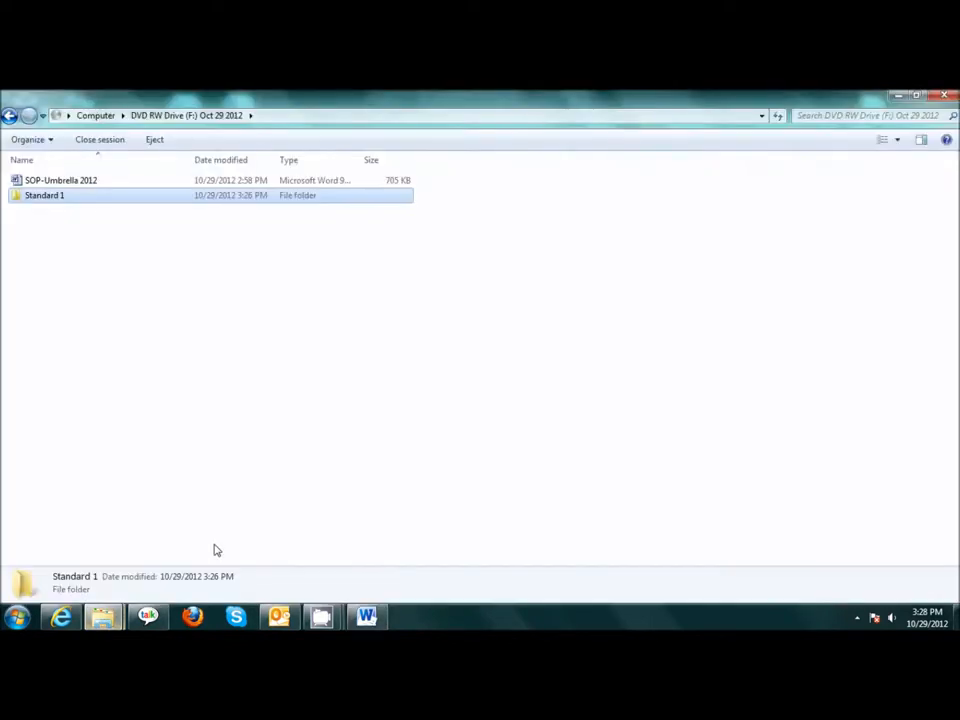
mouse_move(24, 220)
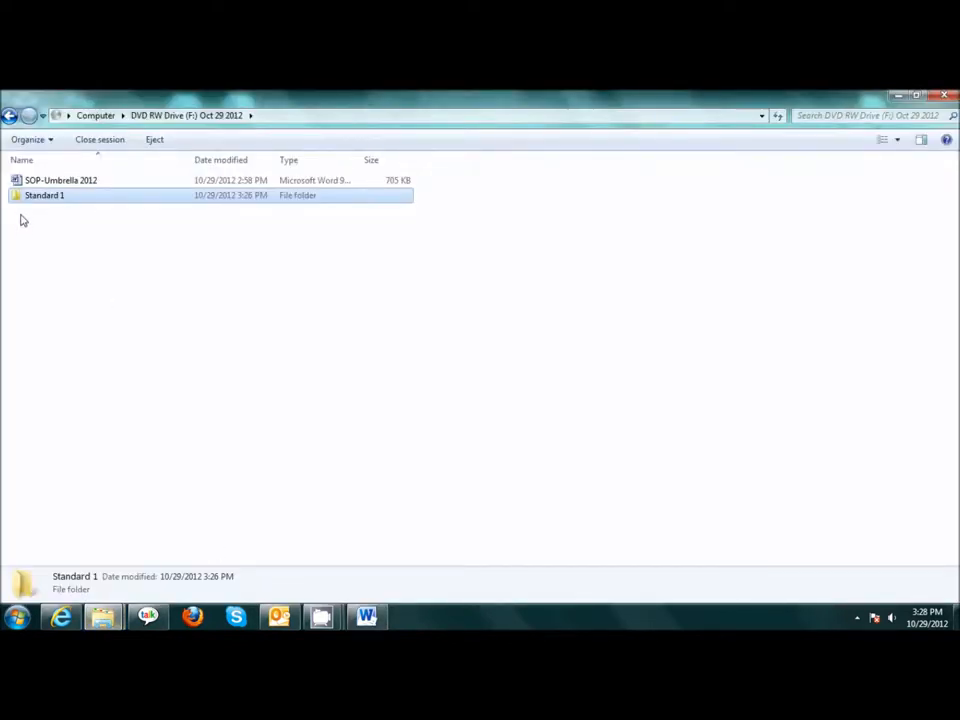
- Create a second folder on the DVD named Standard 2
right_click(22, 222)
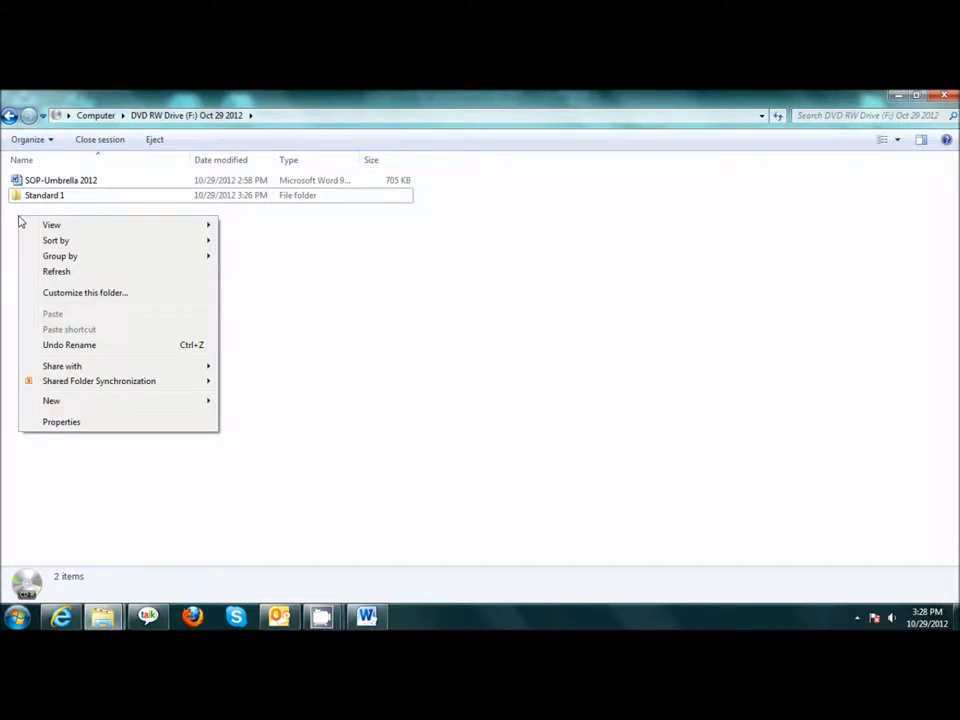
mouse_move(56, 272)
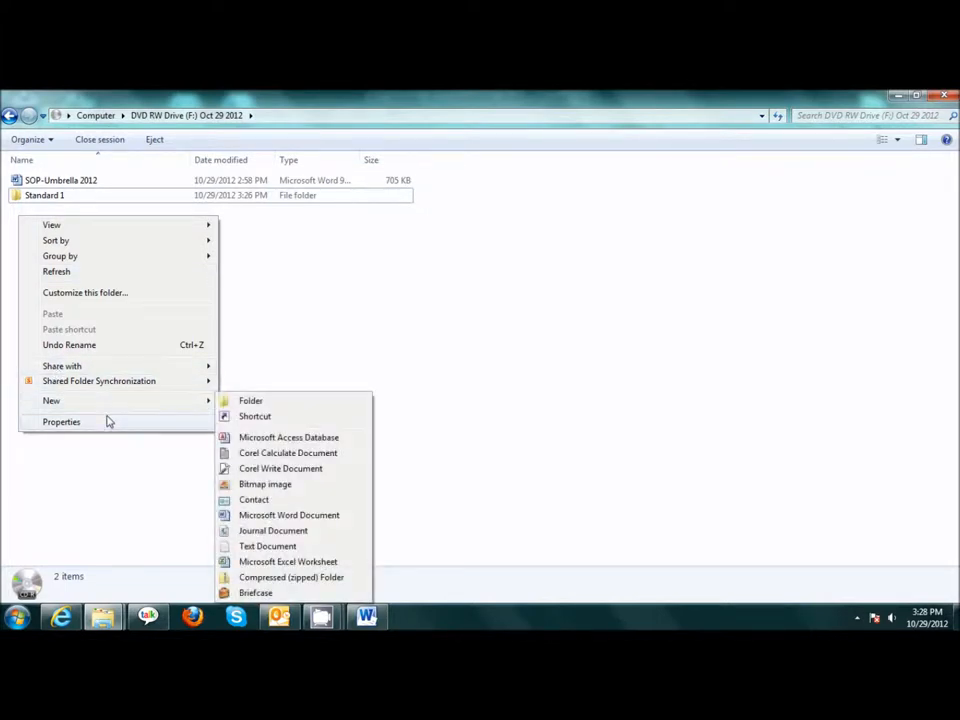
mouse_move(250, 404)
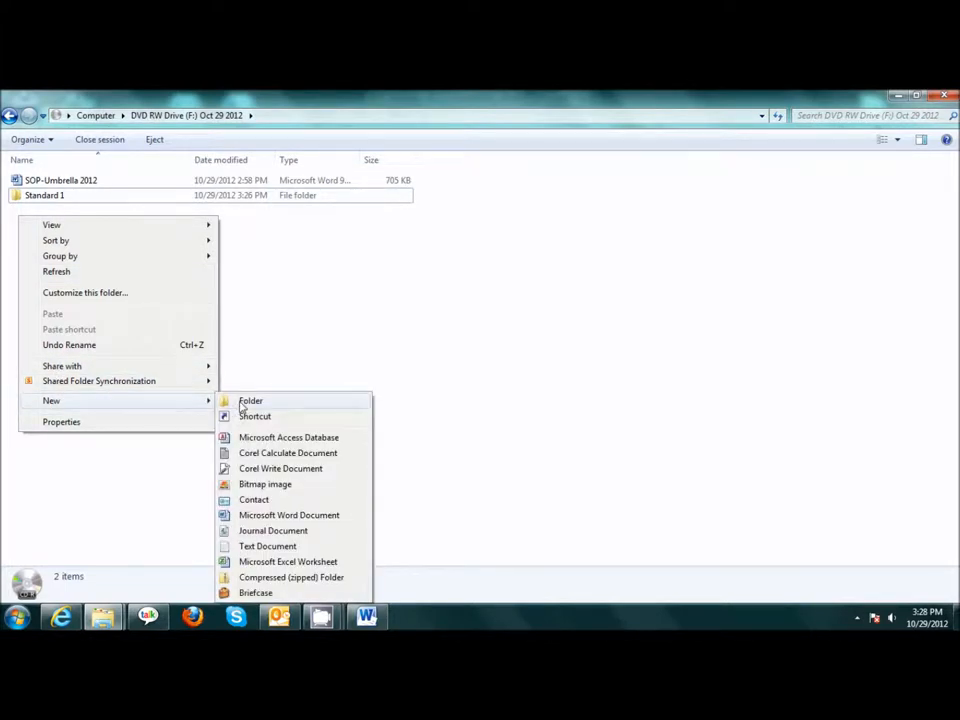
click(250, 400)
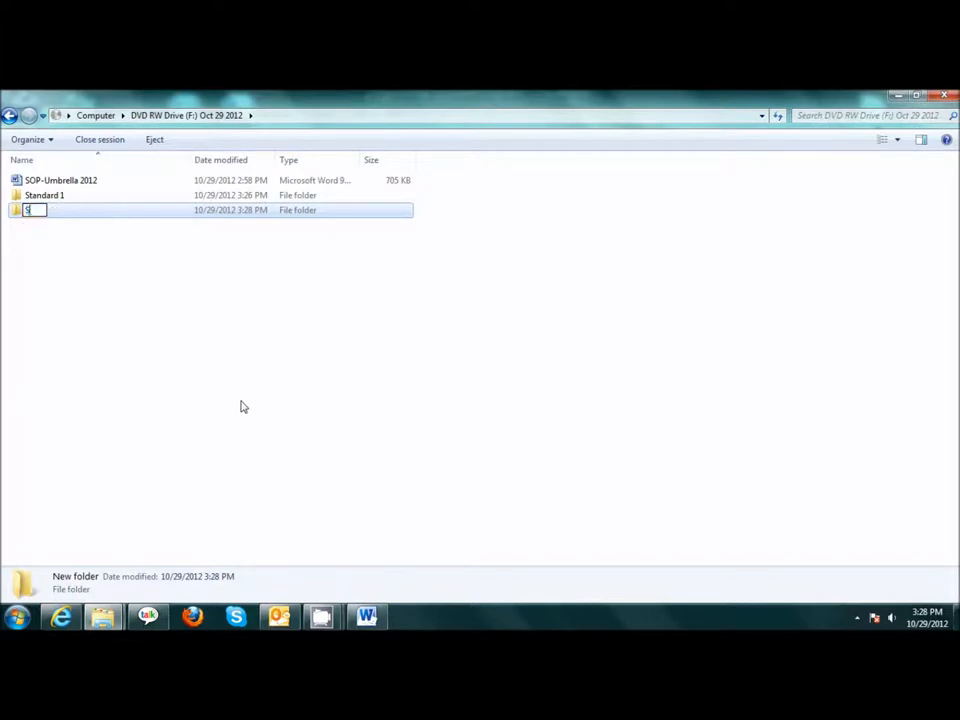
text(tandard)
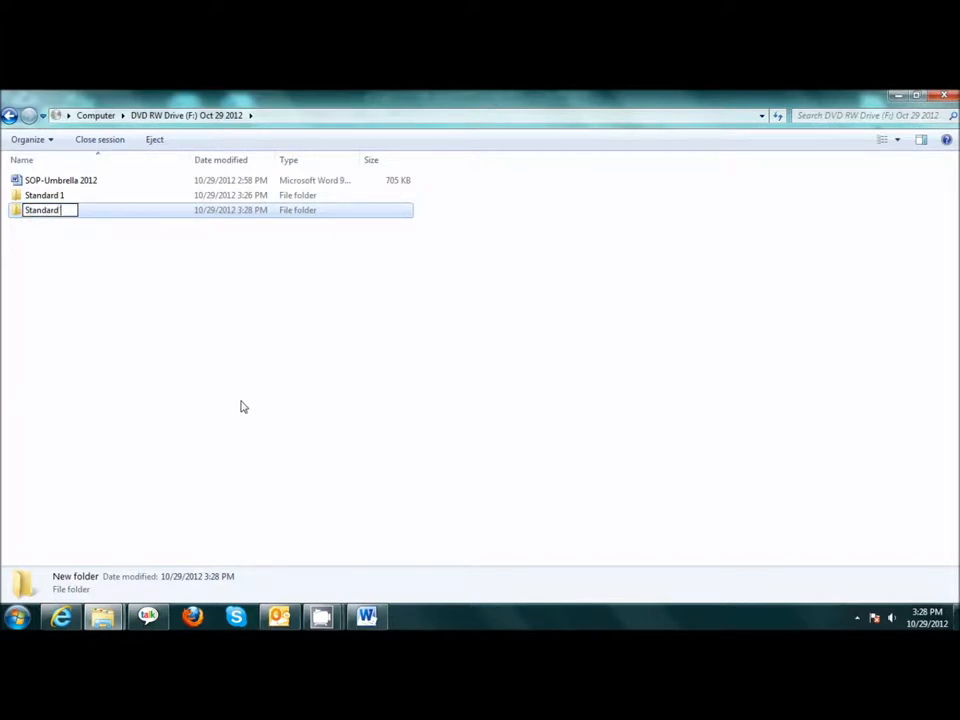
text(2)
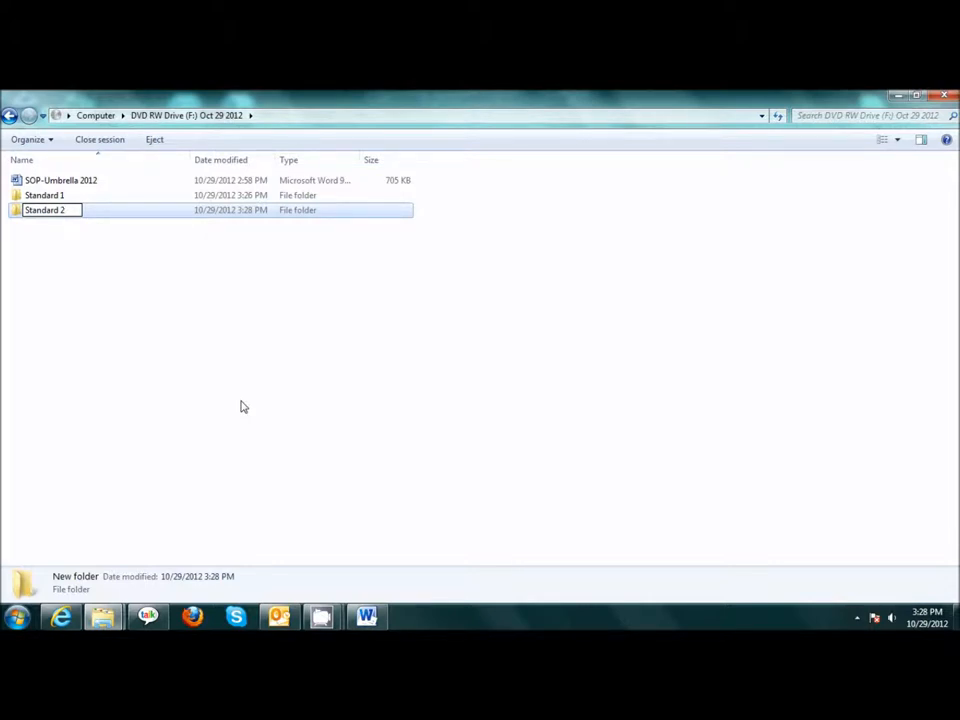
click(280, 616)
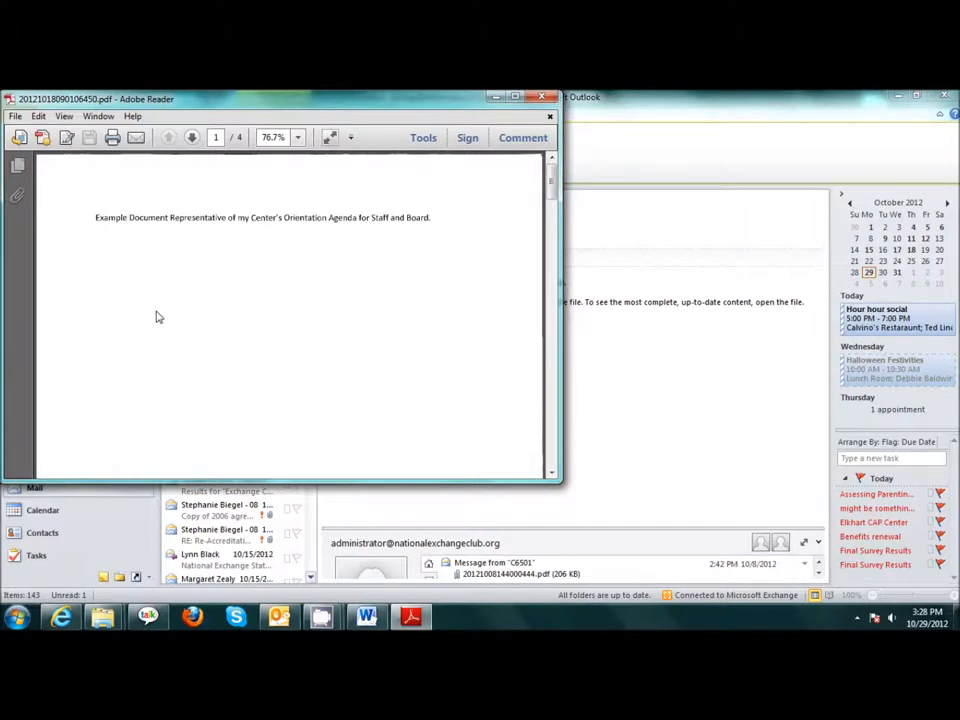
mouse_move(20, 232)
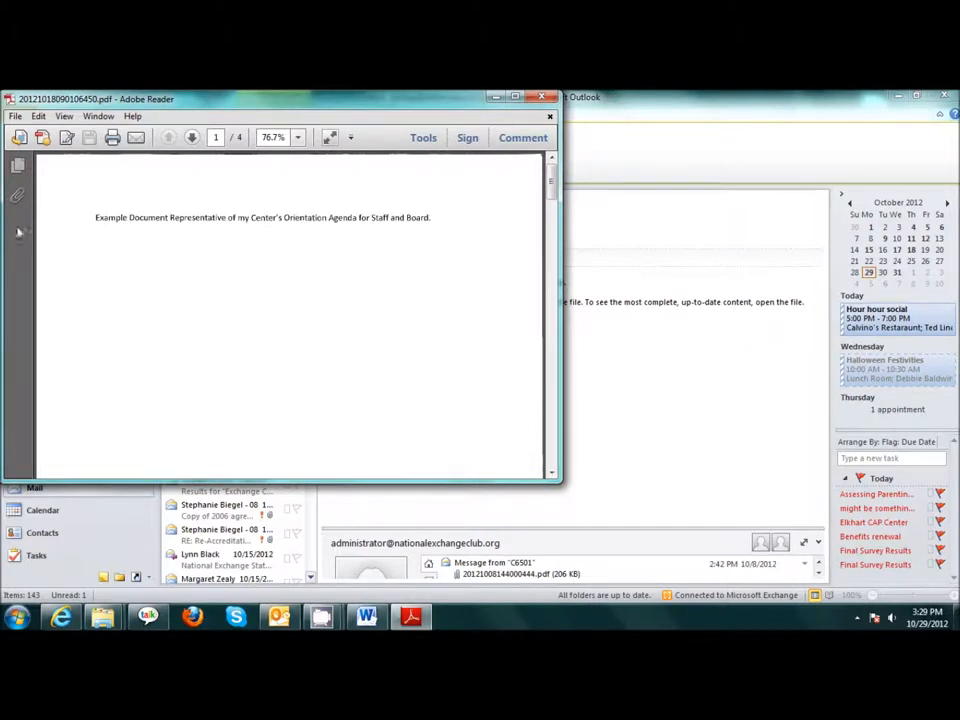
click(16, 116)
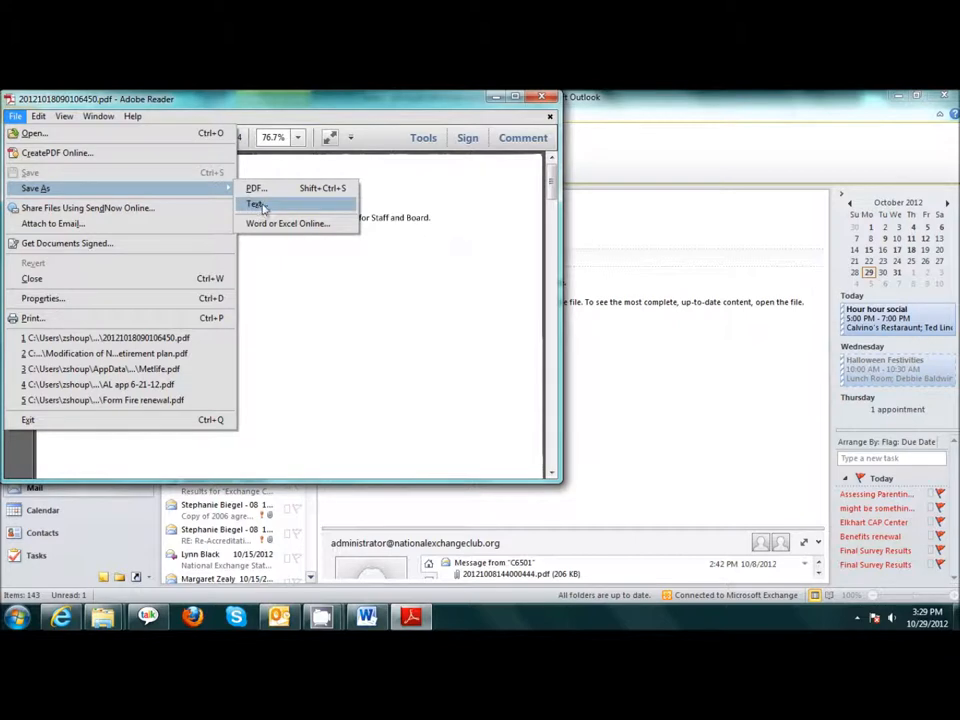
- Save the PDF as text file 'Orientation agenda' in the DVD's Standard 1 folder
click(256, 204)
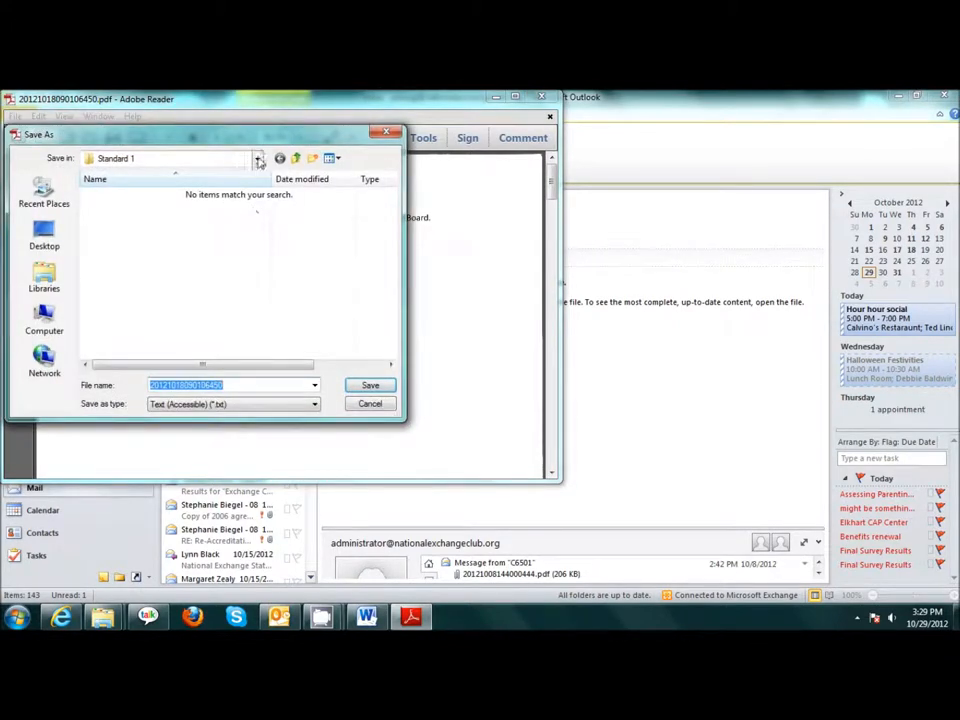
click(256, 158)
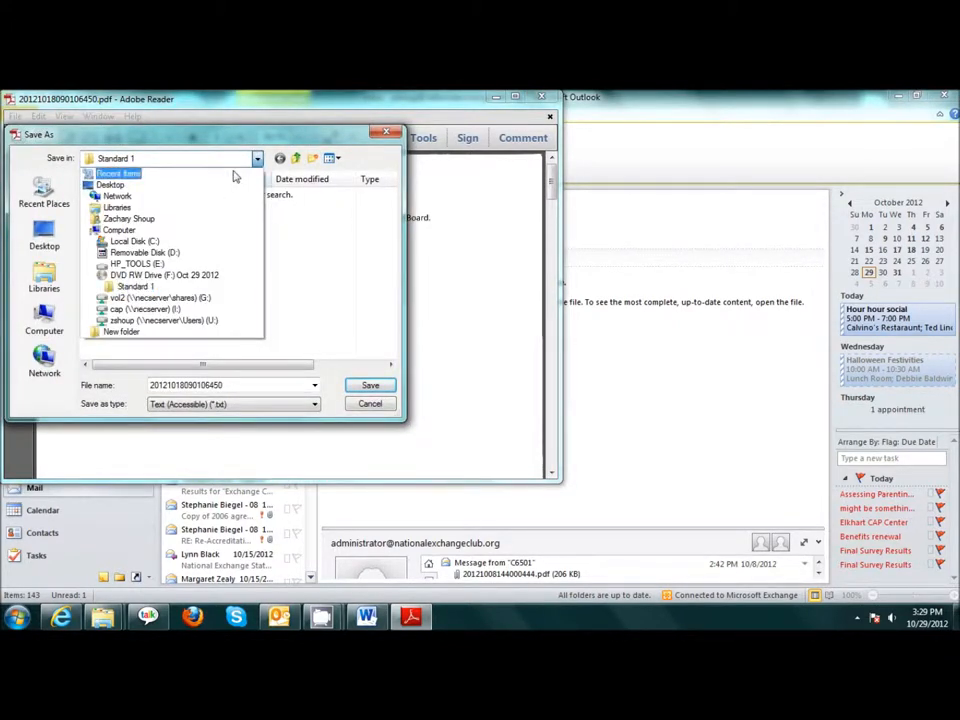
click(140, 252)
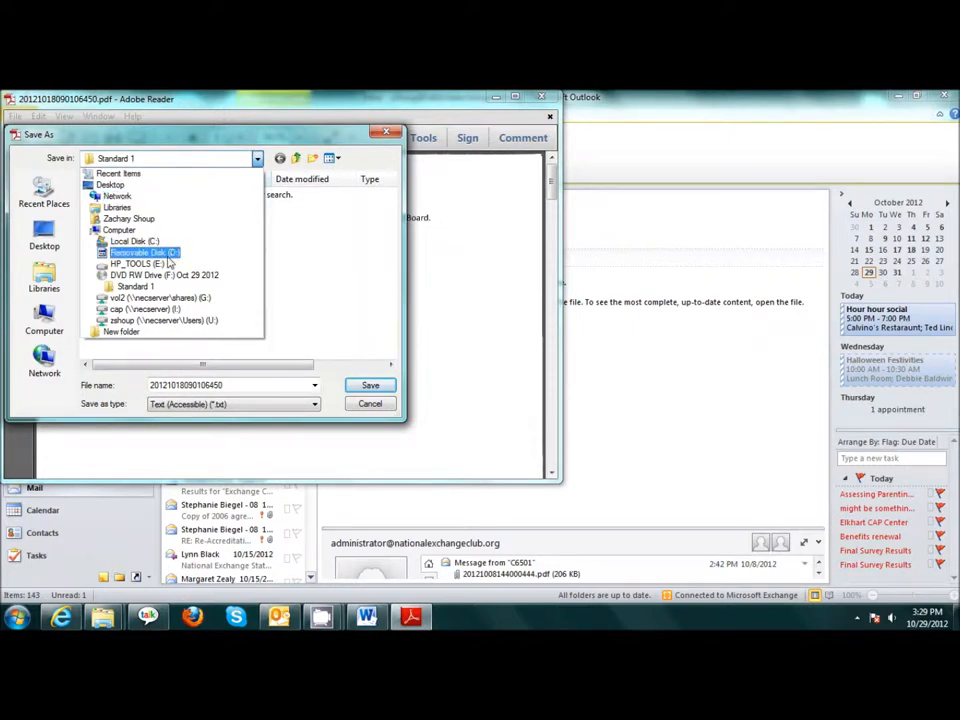
click(164, 274)
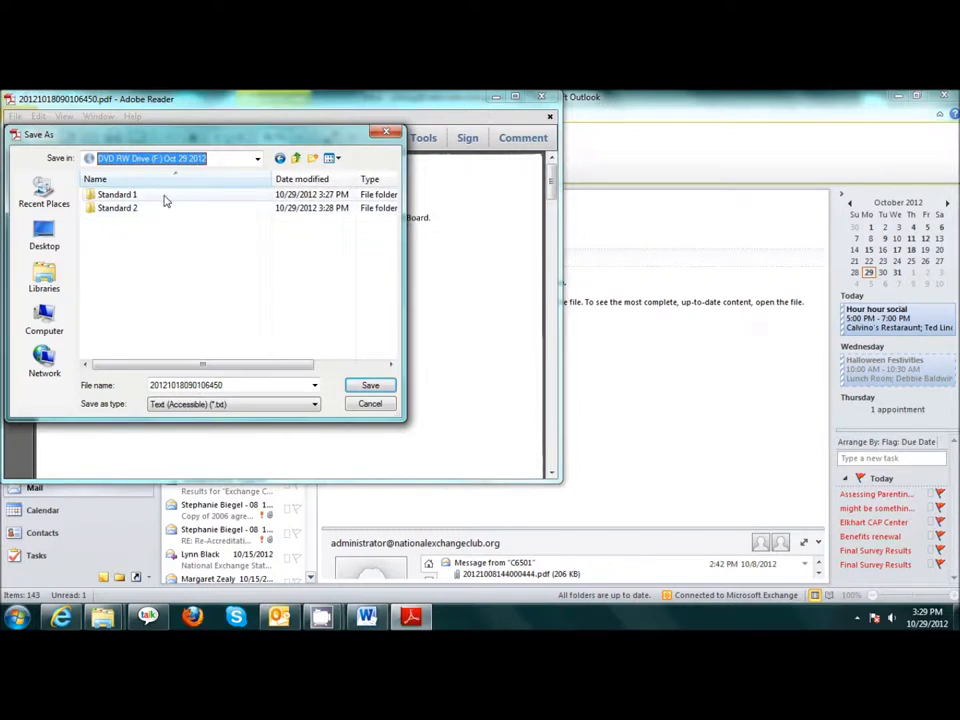
double_click(116, 194)
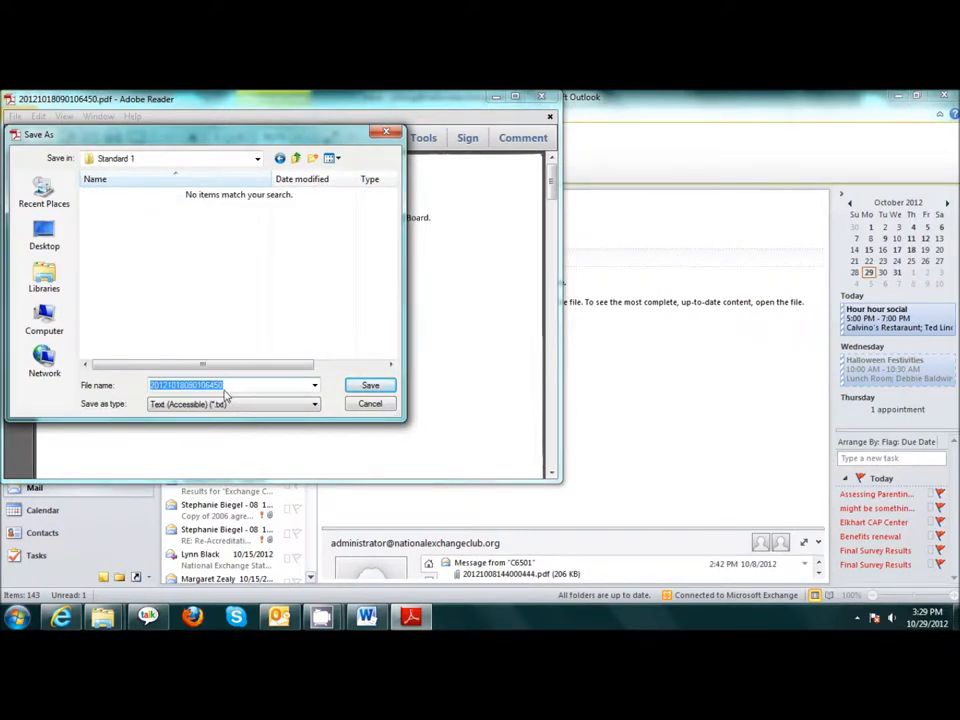
text(Orientation agenda)
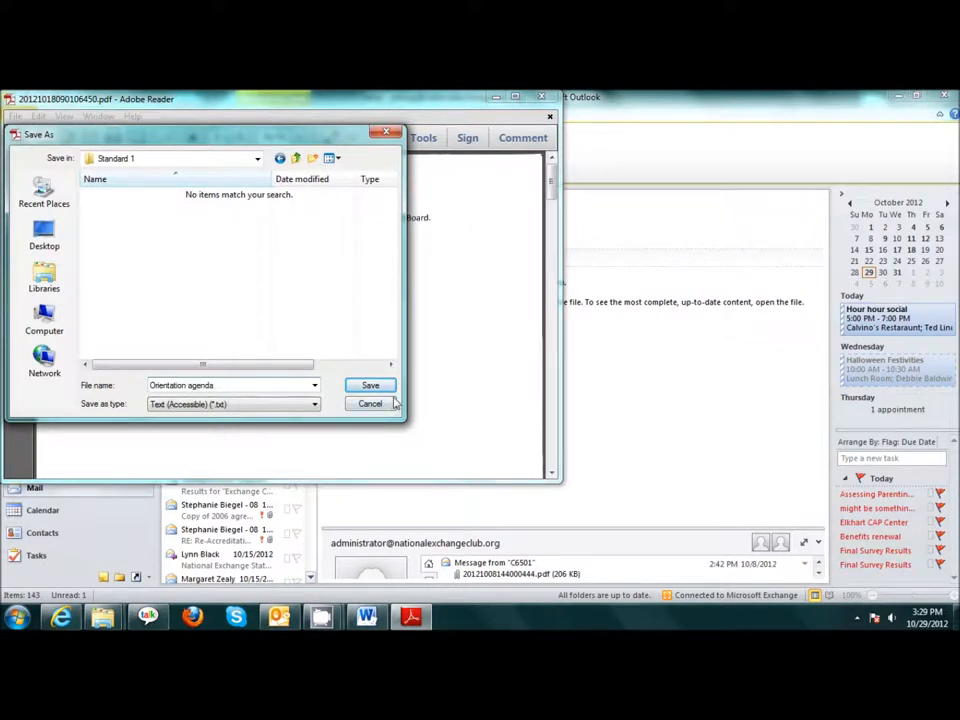
click(370, 404)
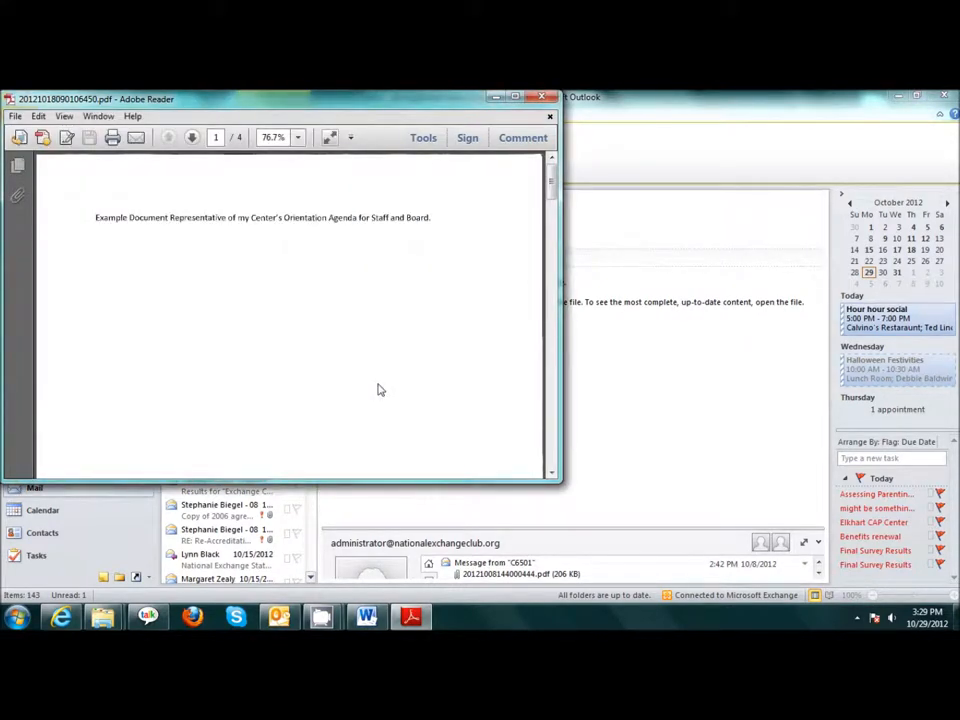
mouse_move(464, 336)
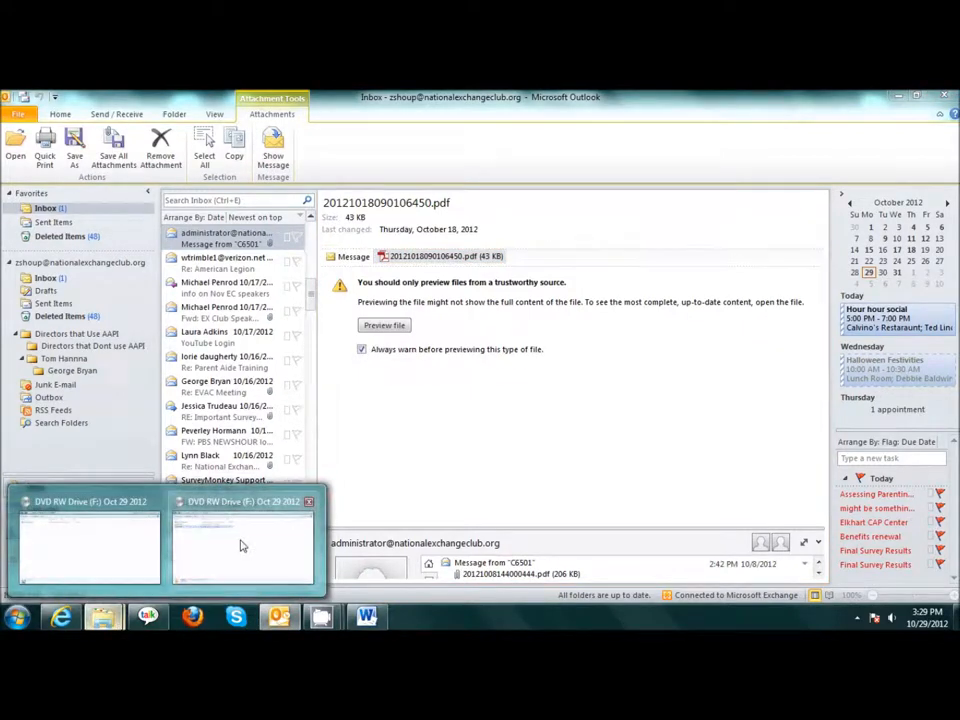
- Return to the DVD RW Drive (F:) window listing the checklist and both folders
click(240, 540)
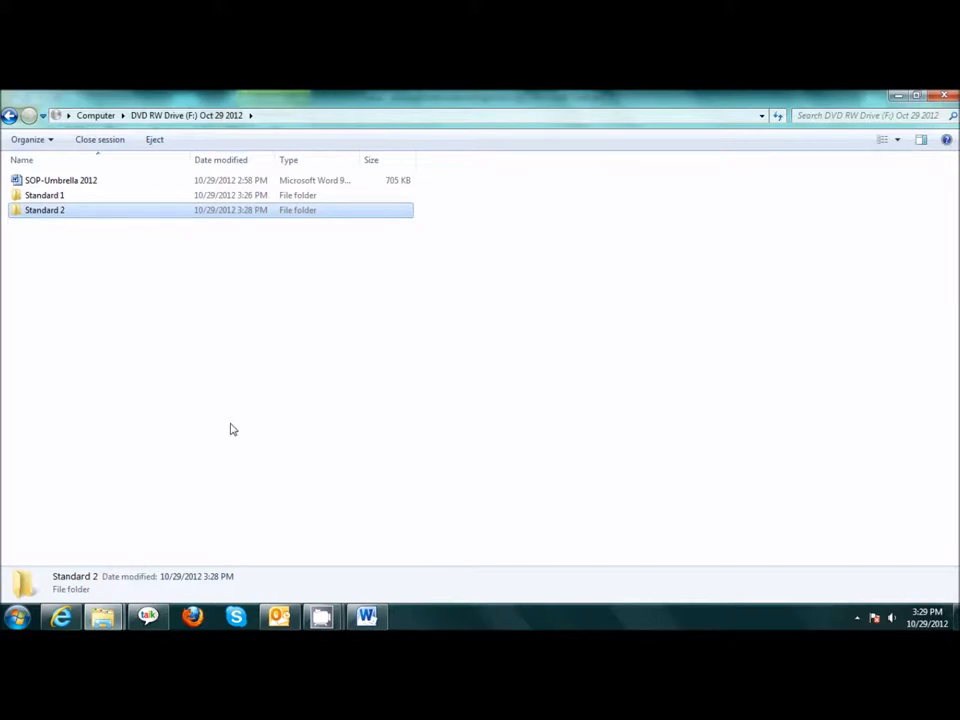
mouse_move(74, 248)
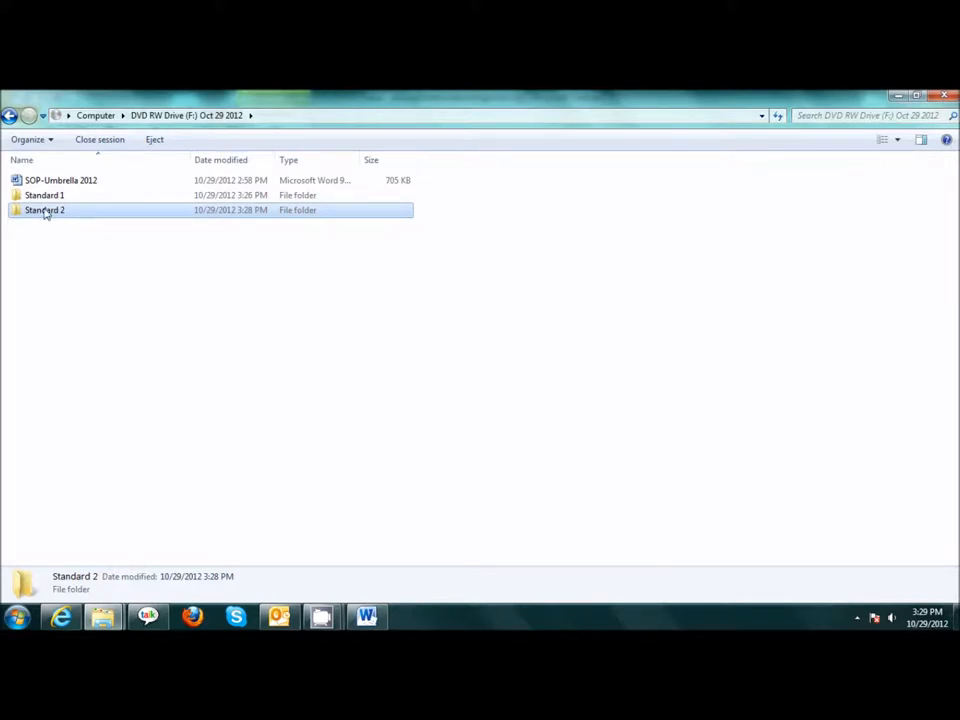
mouse_move(52, 256)
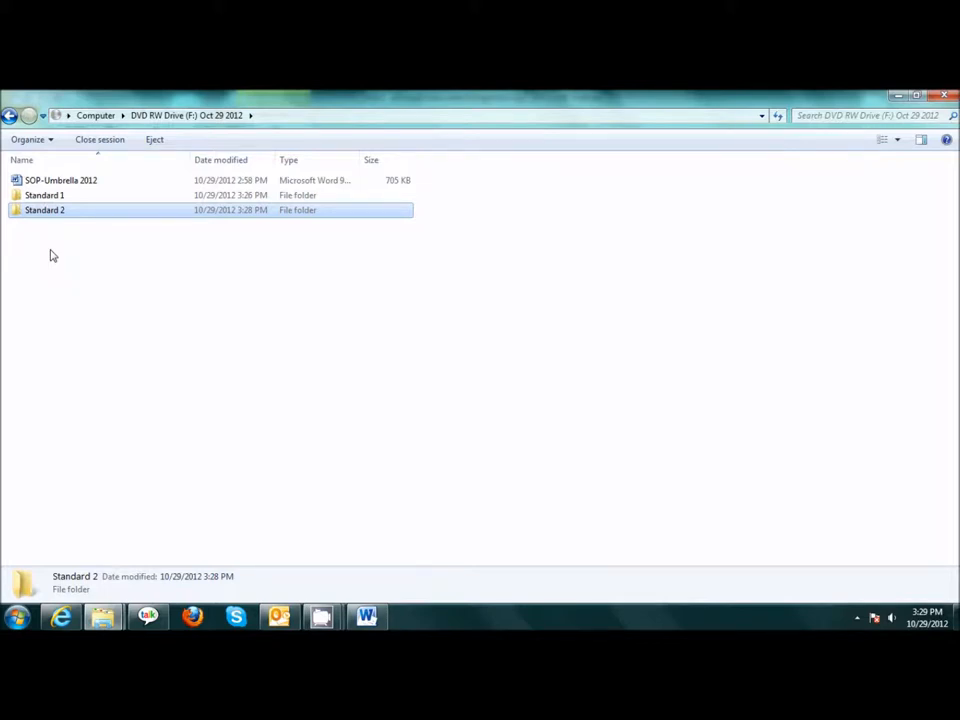
mouse_move(88, 254)
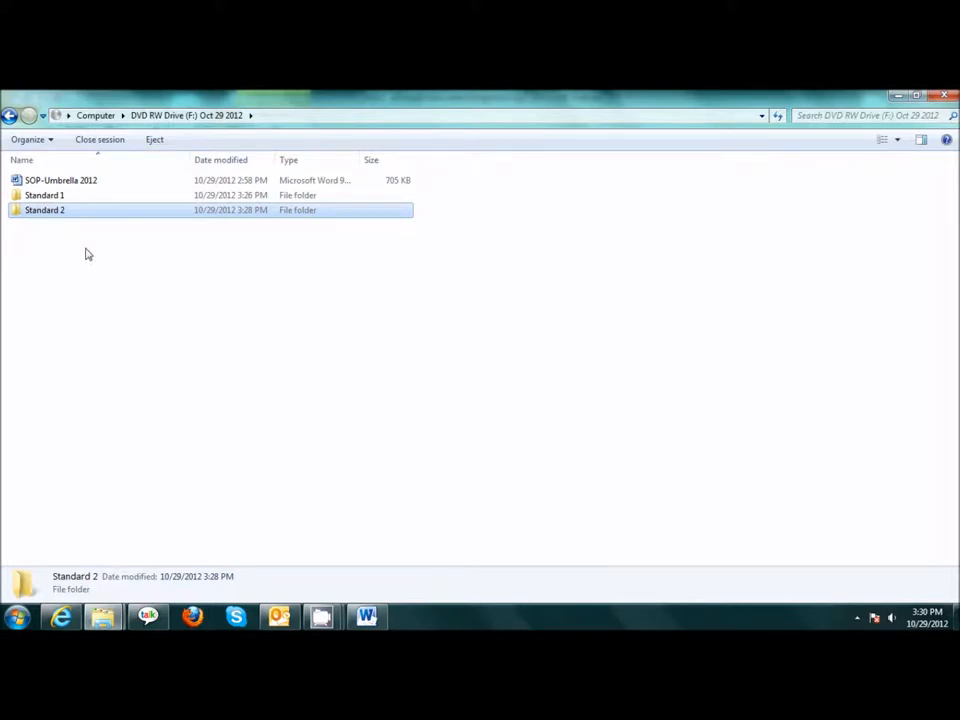